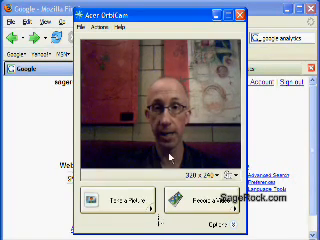
- Switch to the Firefox window to reach the Google Analytics sign-in page
left_click(305, 29)
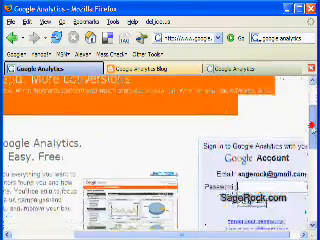
scroll("down", 3)
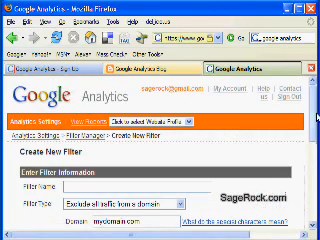
scroll("down", 3)
type("Internal Staff")
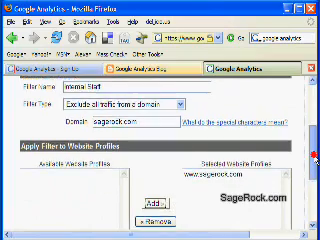
scroll("down", 3)
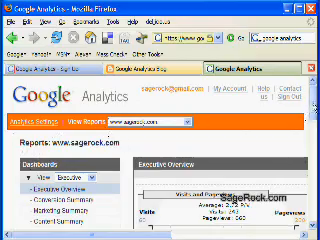
- Scroll through the Executive Overview visits, pageviews and new-versus-returning visitor charts
scroll("down", 3)
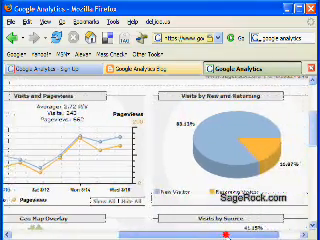
scroll("down", 3)
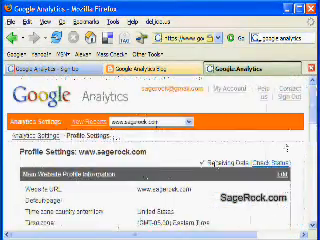
- Scroll down to Conversion Goals and Funnel to check that only goal G1 is active
scroll("down", 3)
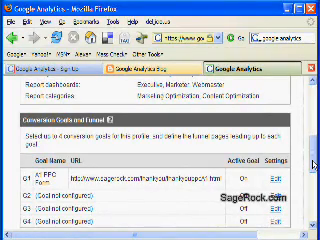
scroll("down", 3)
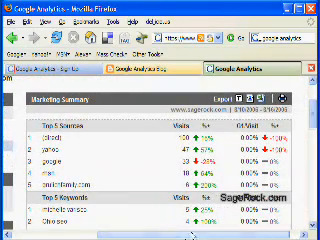
- Scroll through the Top 5 Sources, Keywords and Campaigns tables
scroll("down", 3)
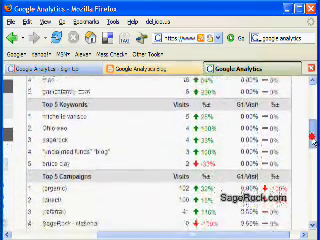
scroll("down", 3)
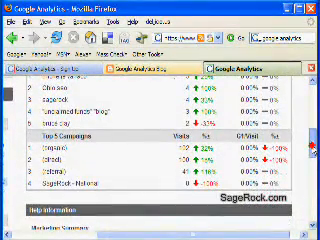
scroll("down", 3)
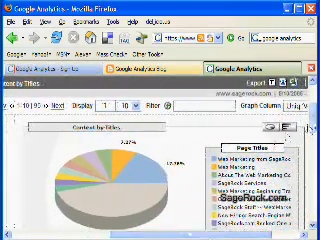
- Scroll below the pie chart to the page title table with views, pageviews and time
scroll("down", 3)
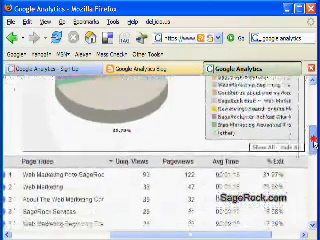